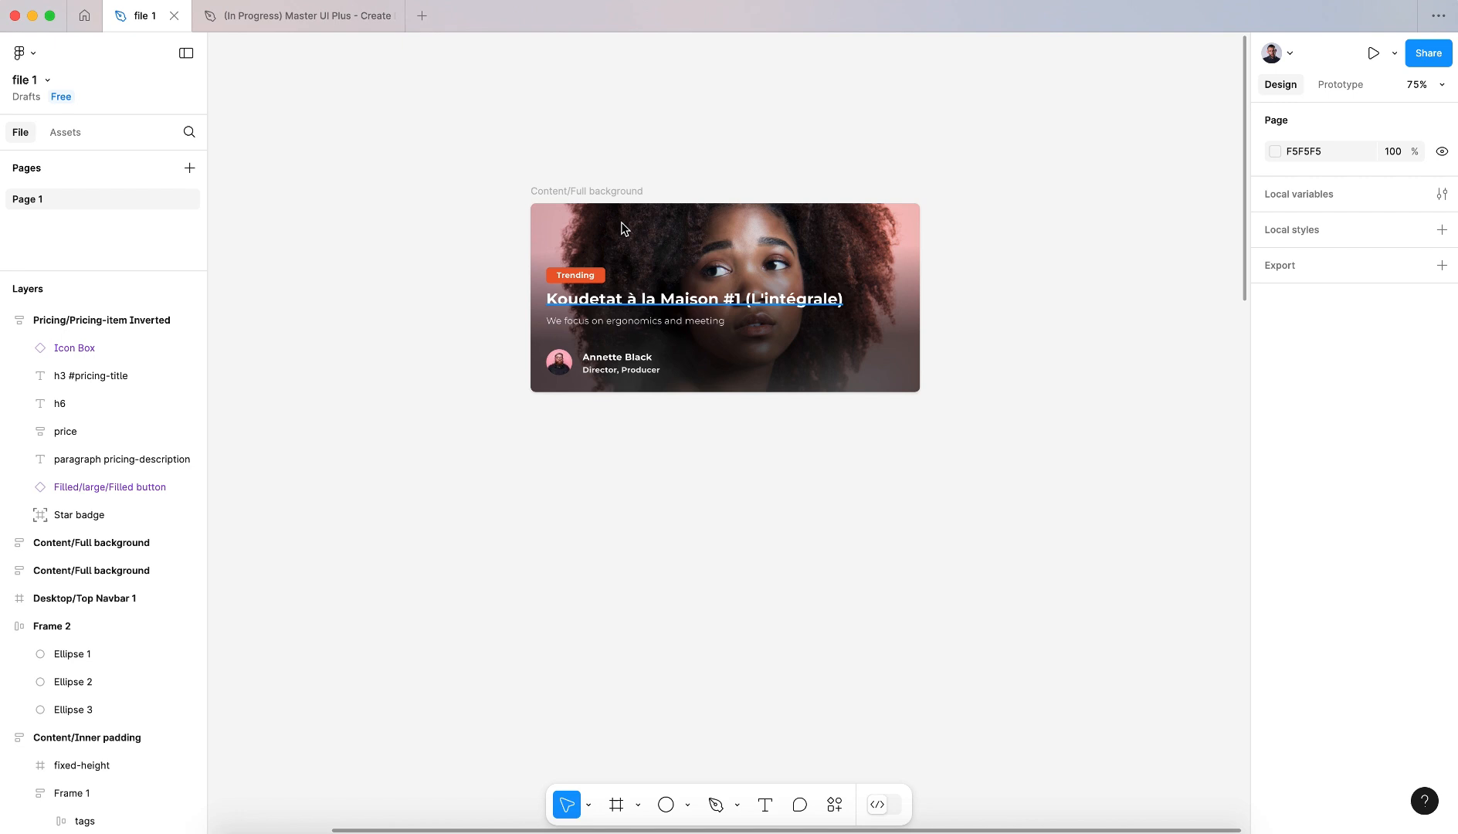
Select the 'Content/Full background' card frame on the canvas.
{"action": "left_click", "coordinate": [724, 297]}
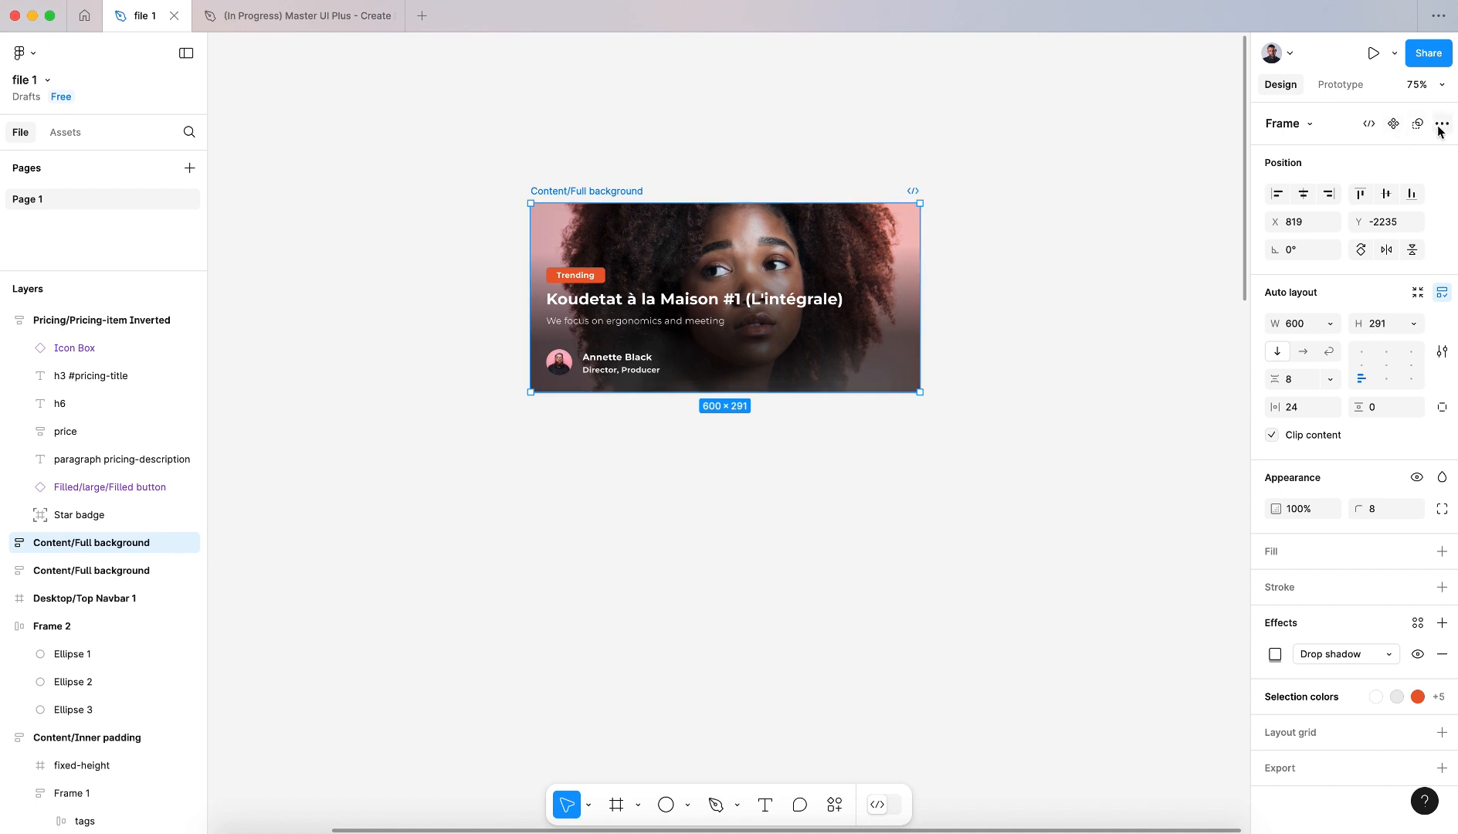
{"action": "mouse_move", "coordinate": [1393, 123]}
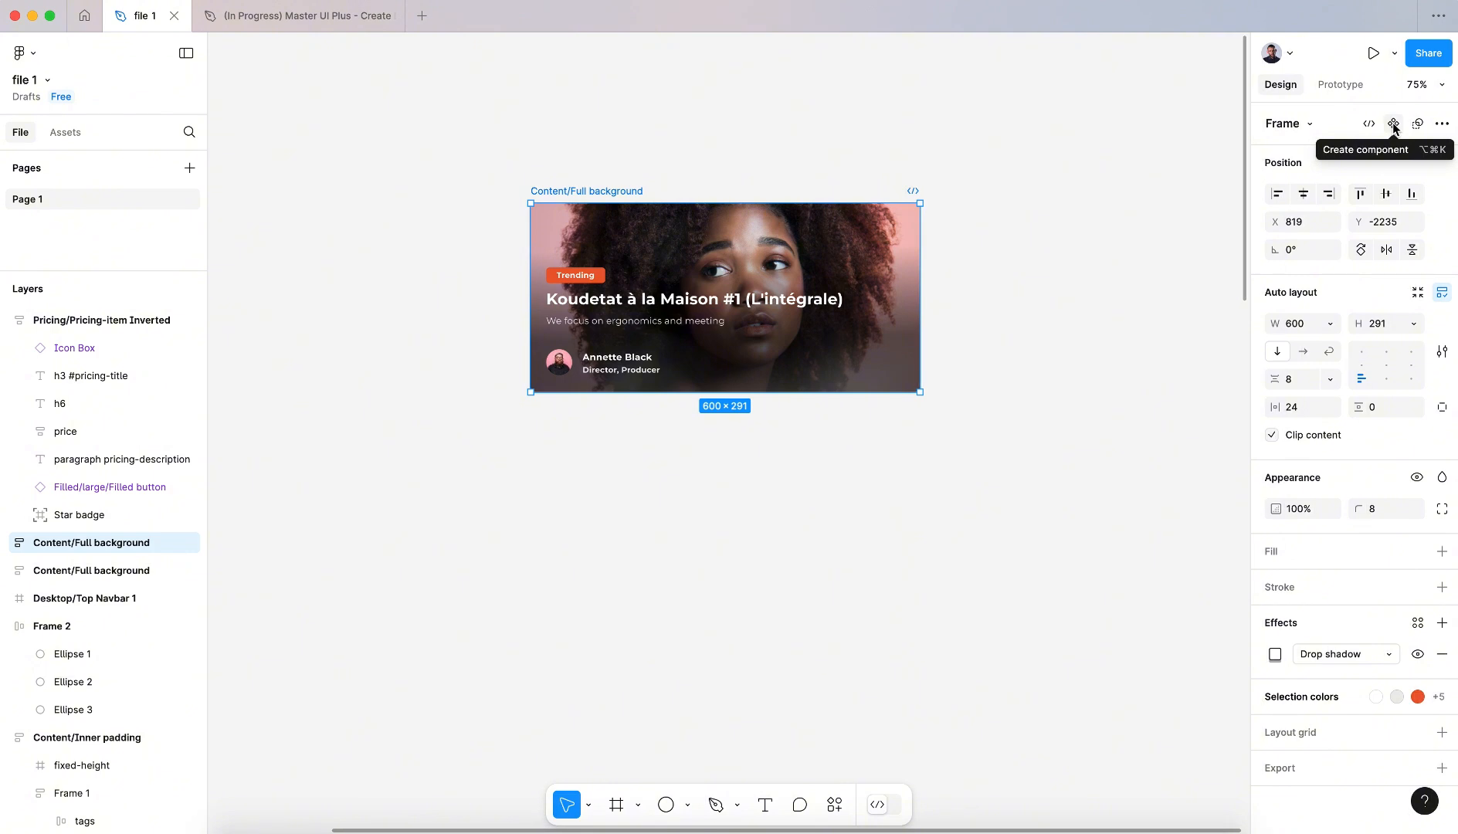
Make the 'Content/Full background' card a component, keeping its auto-layout.
{"action": "left_click", "coordinate": [1393, 124]}
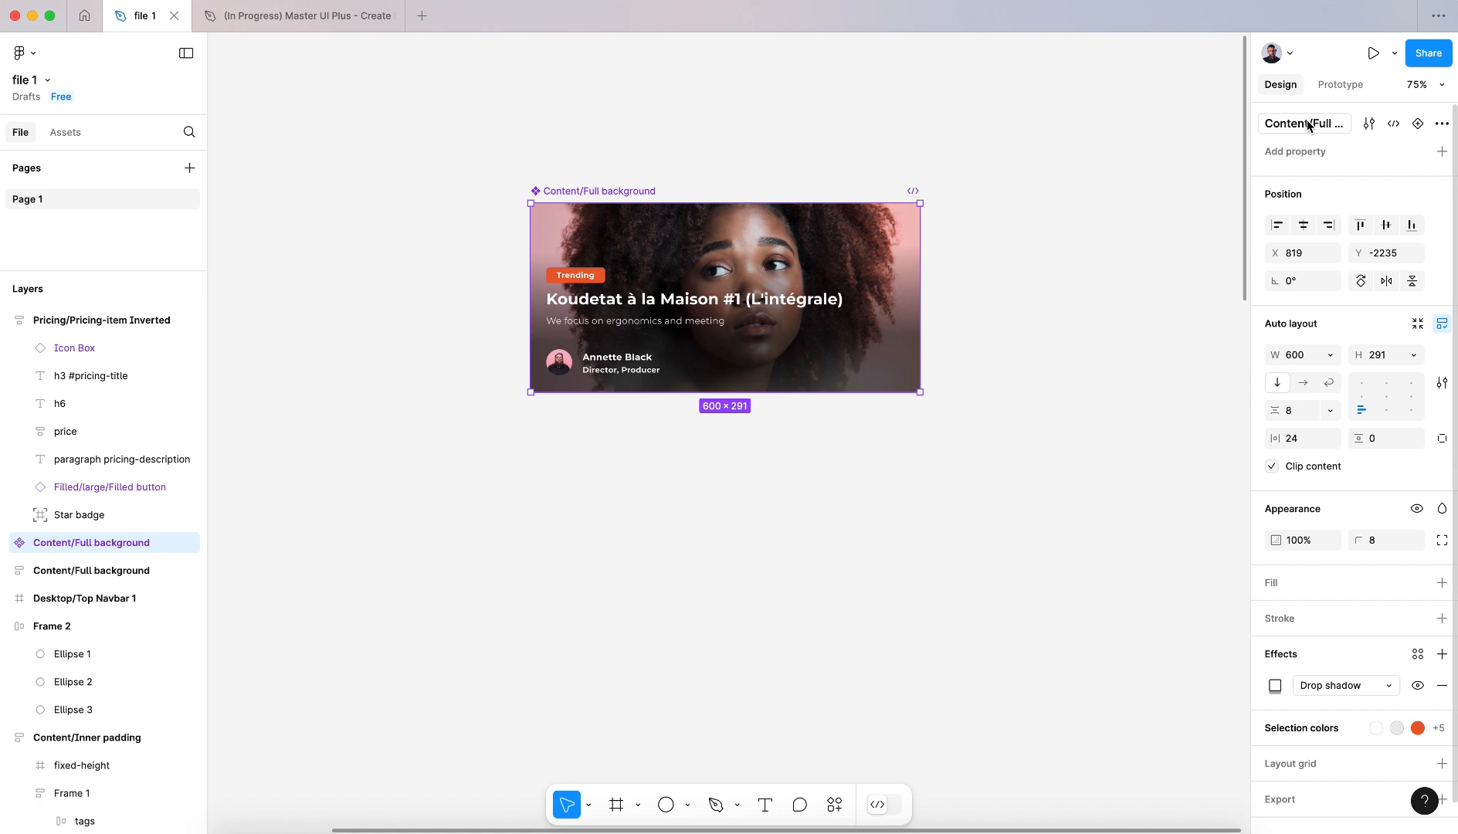
{"action": "double_click", "coordinate": [1304, 124]}
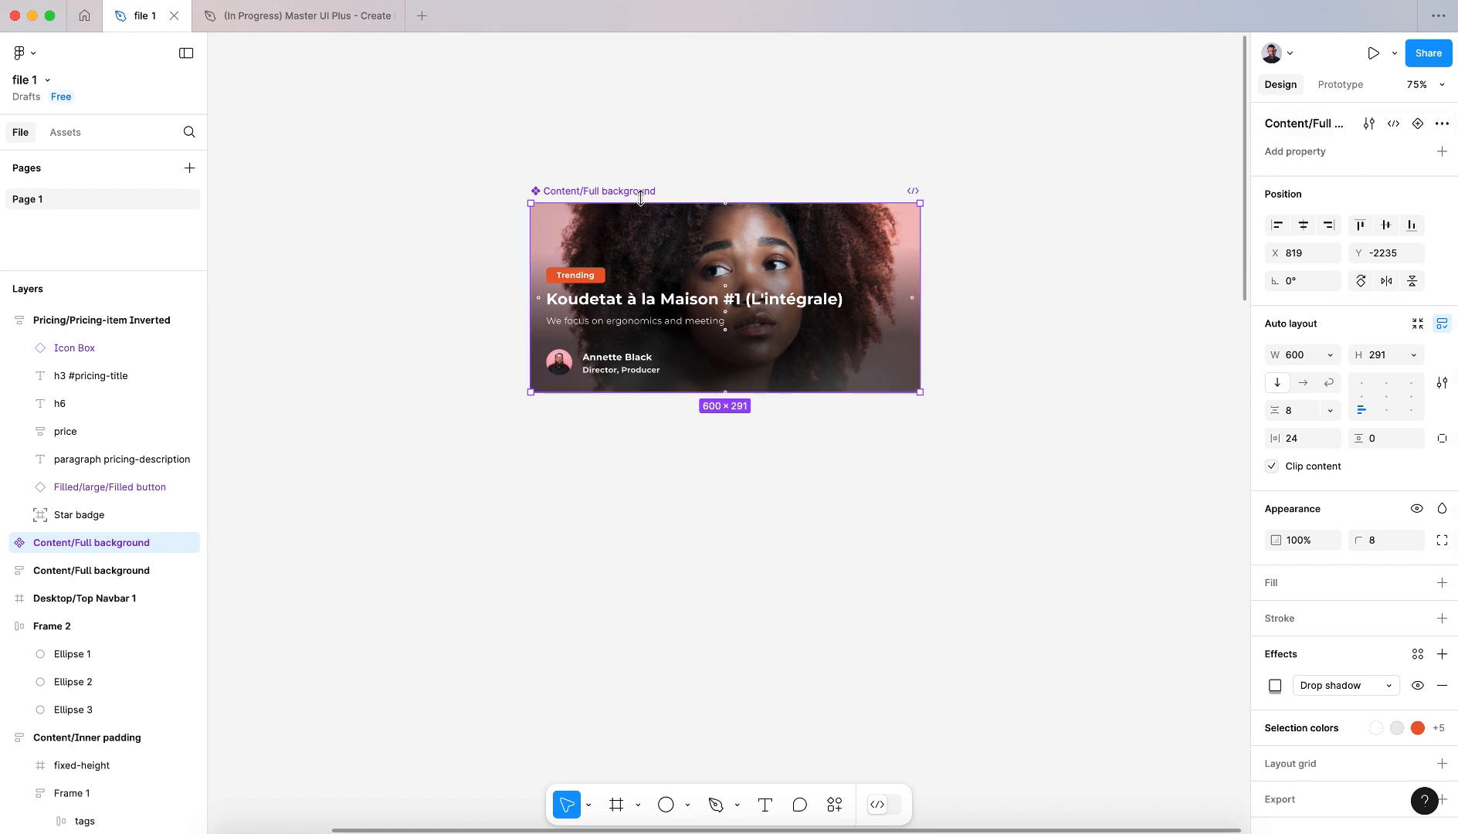
{"action": "left_click", "coordinate": [1367, 123]}
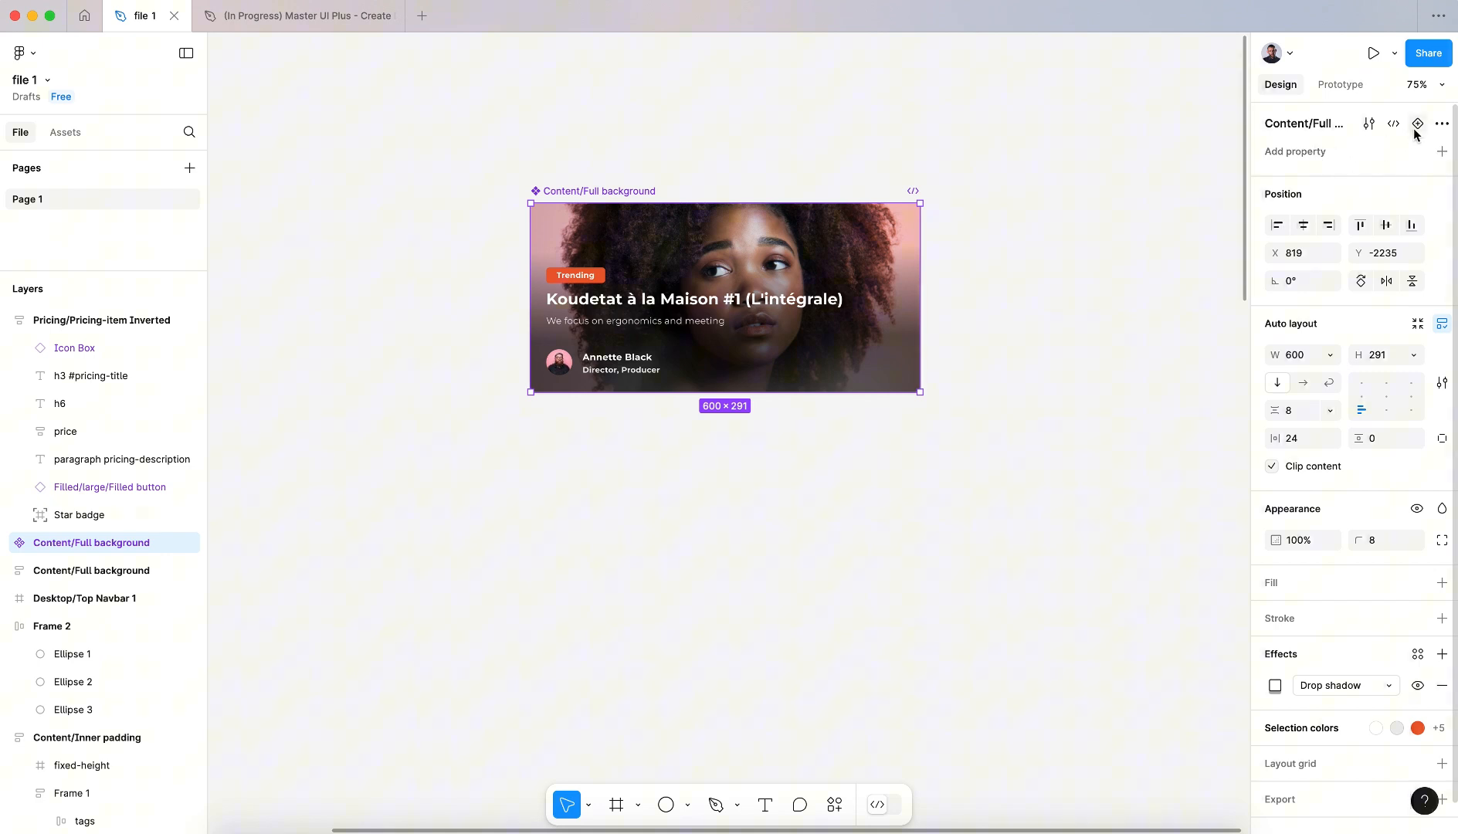
{"action": "mouse_move", "coordinate": [1418, 123]}
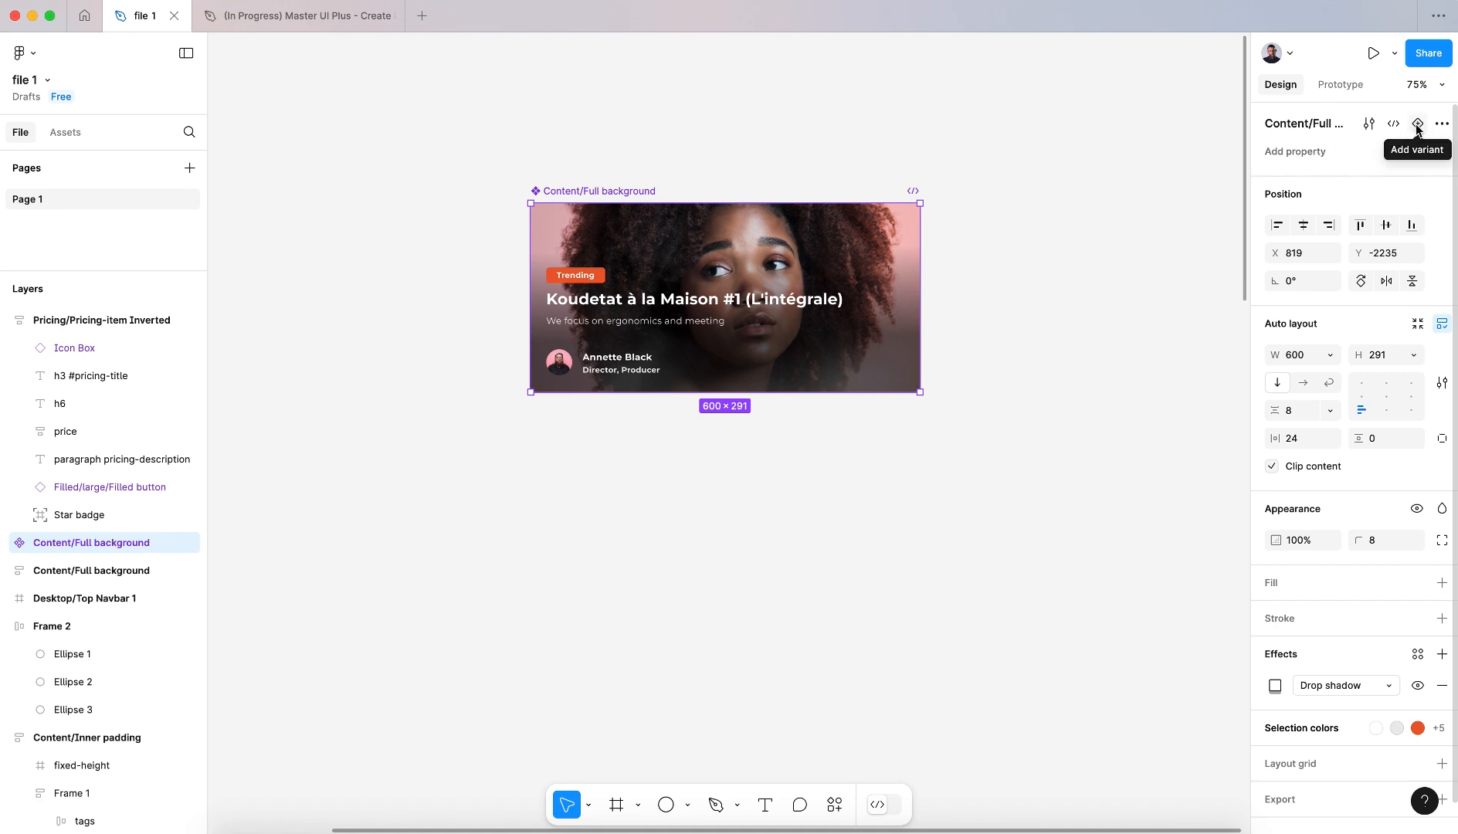
Add a second variant and rename its Property 1 value to 'prop 2'.
{"action": "left_click", "coordinate": [1417, 123]}
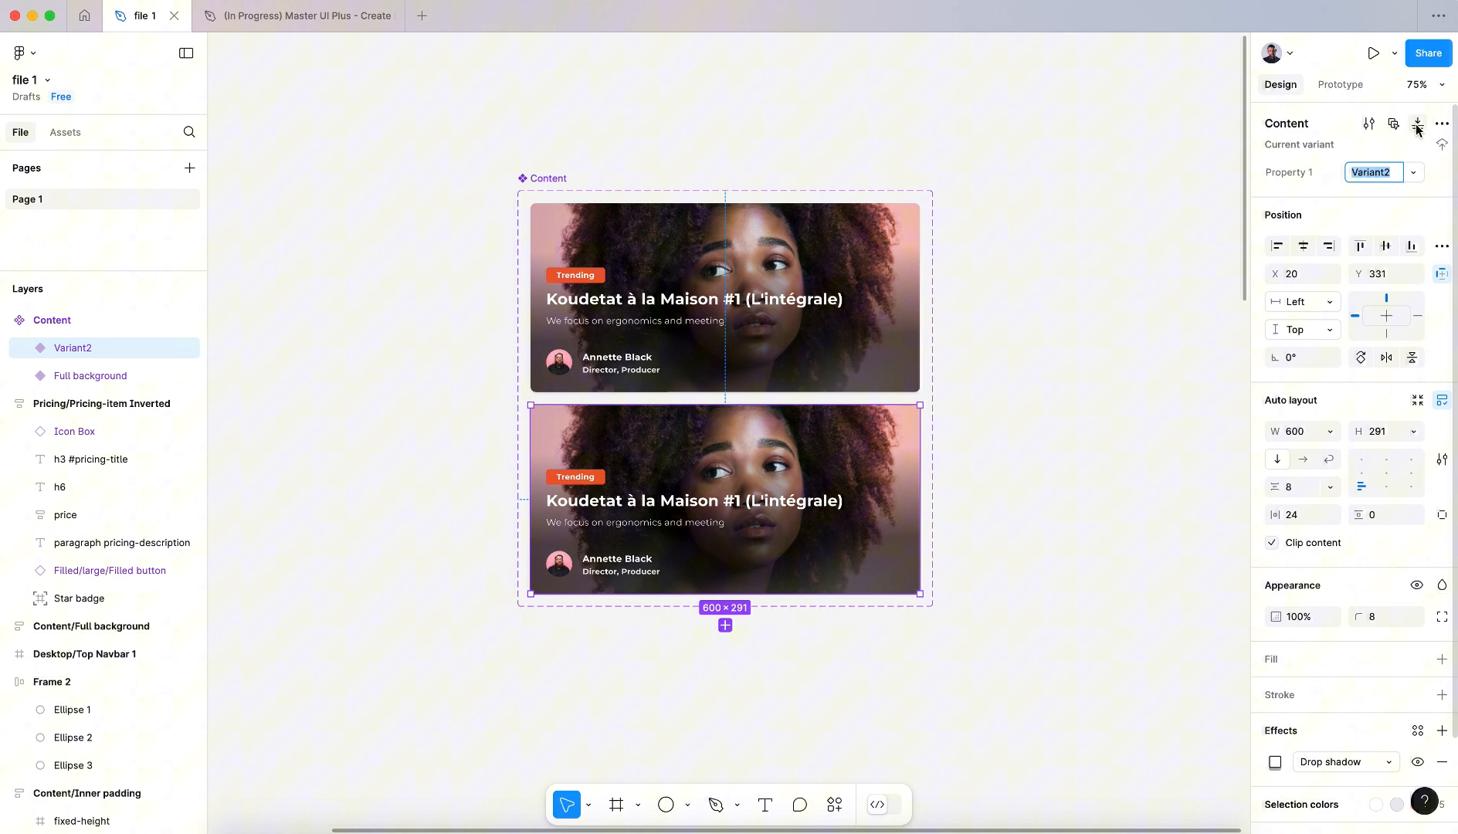
{"action": "left_click", "coordinate": [1377, 172]}
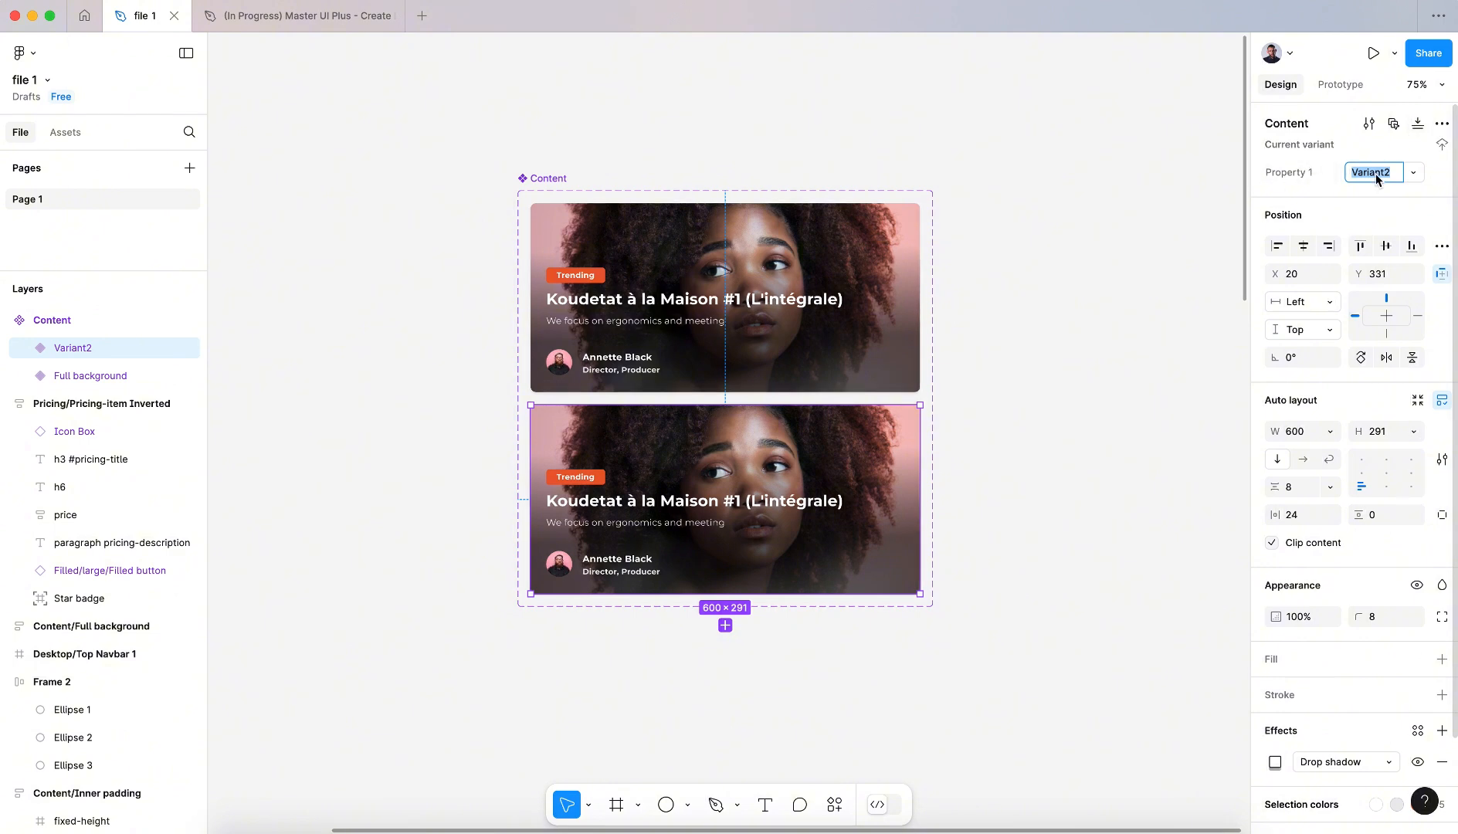
{"action": "mouse_move", "coordinate": [1422, 176]}
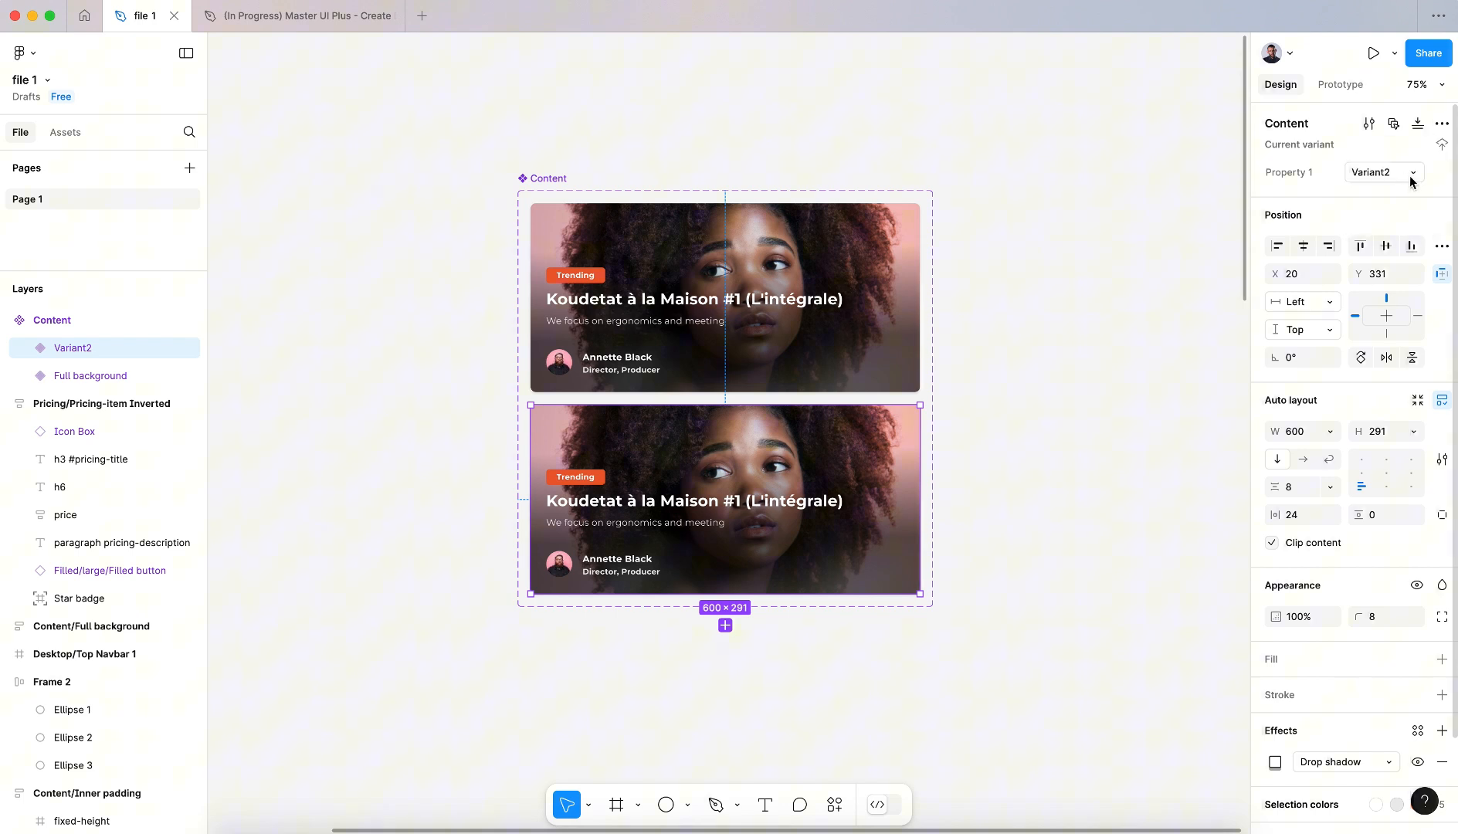
{"action": "left_click", "coordinate": [1376, 173]}
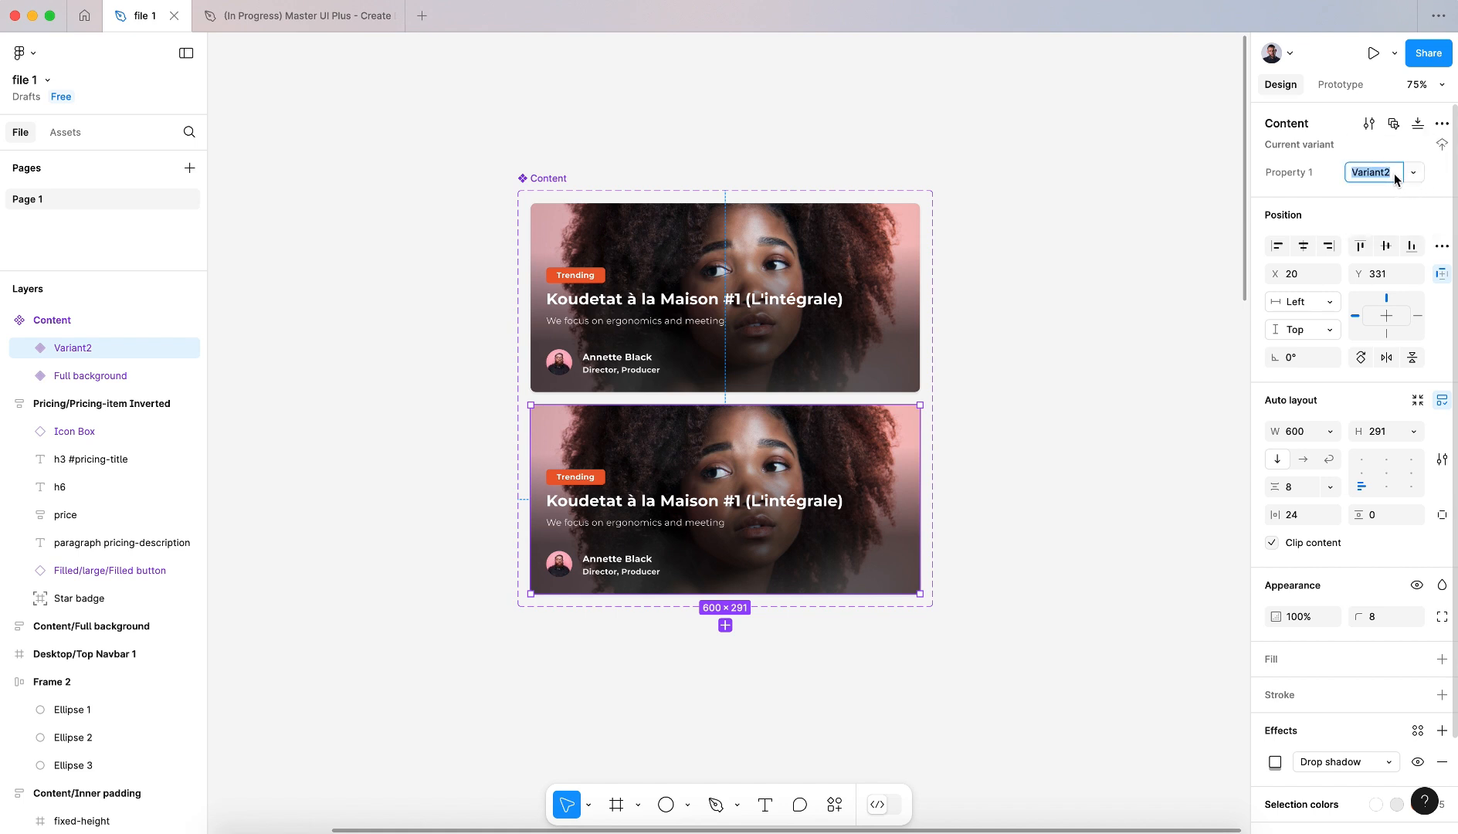
{"action": "type", "text": "prop"}
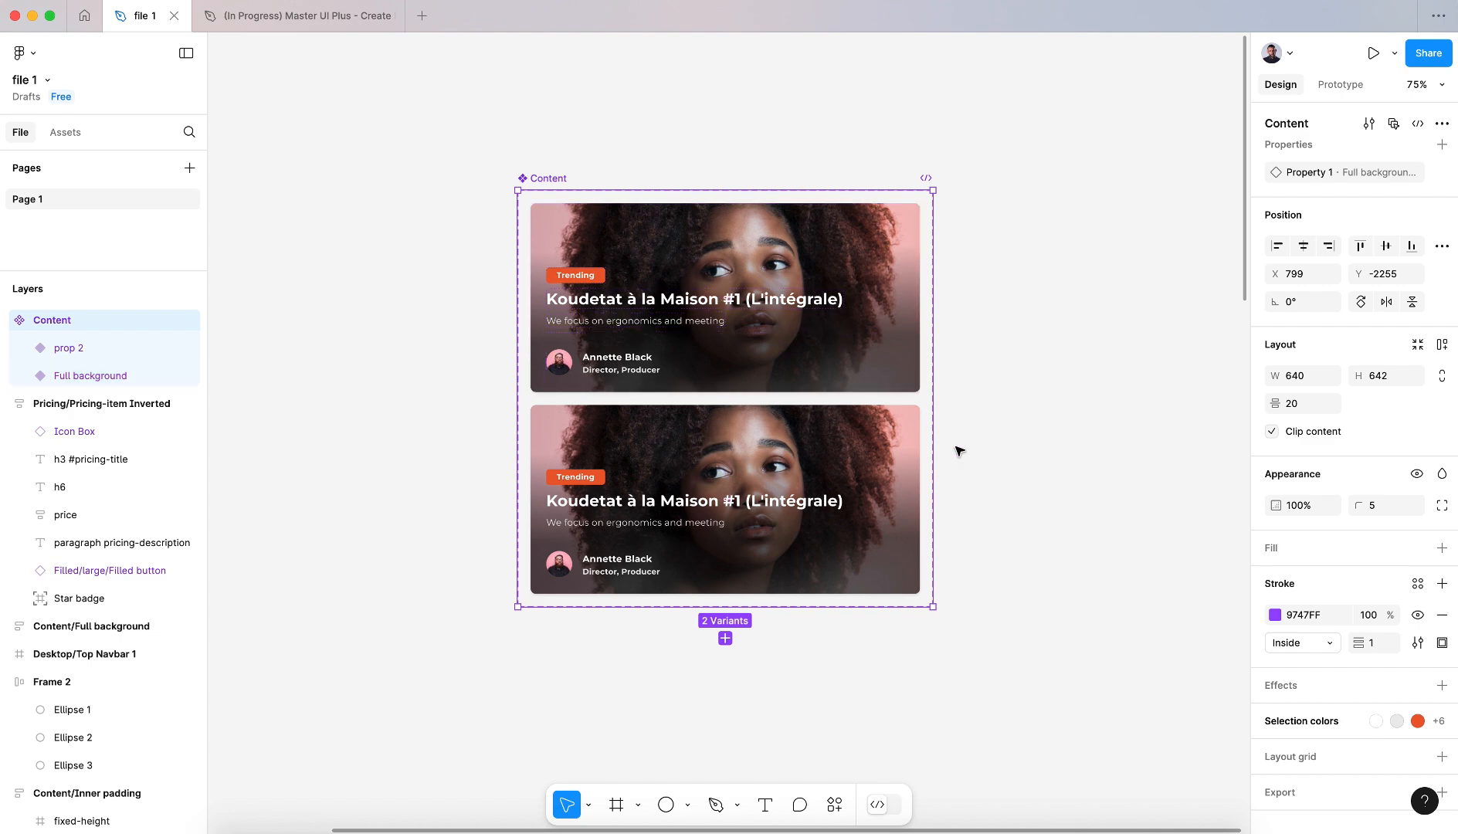
{"action": "mouse_move", "coordinate": [558, 187]}
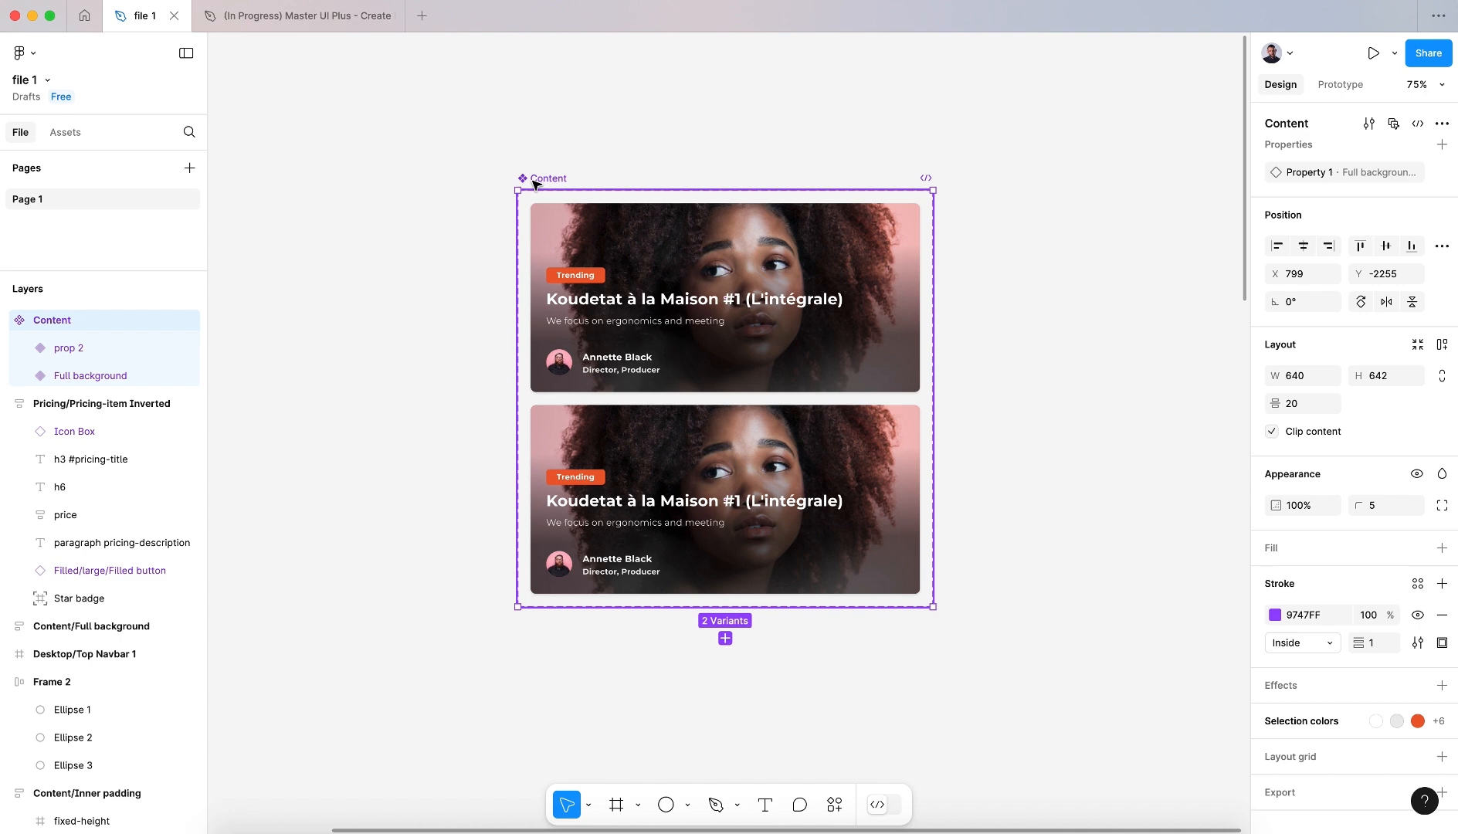
{"action": "left_click", "coordinate": [1443, 146]}
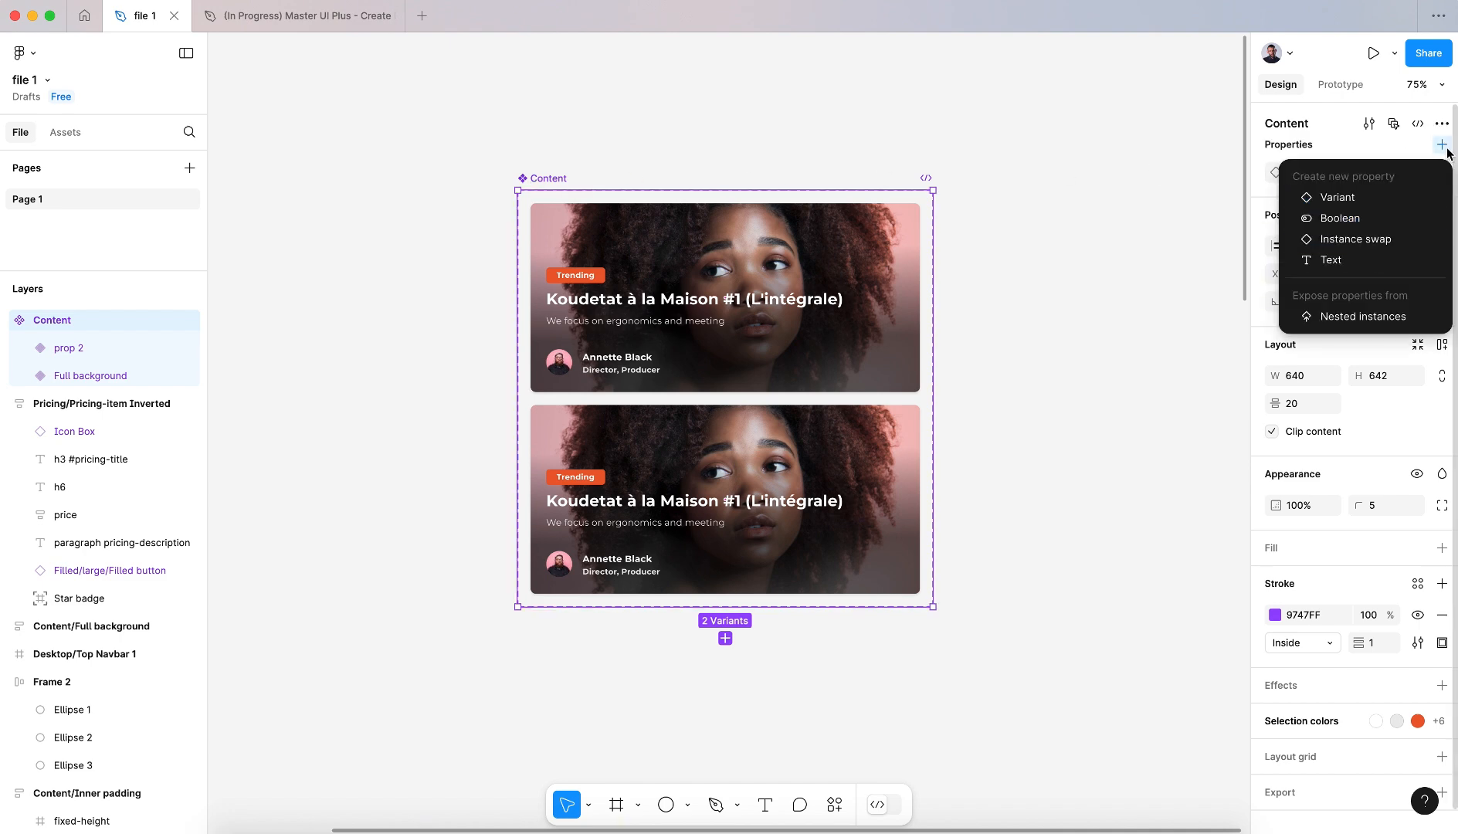
{"action": "mouse_move", "coordinate": [1361, 315]}
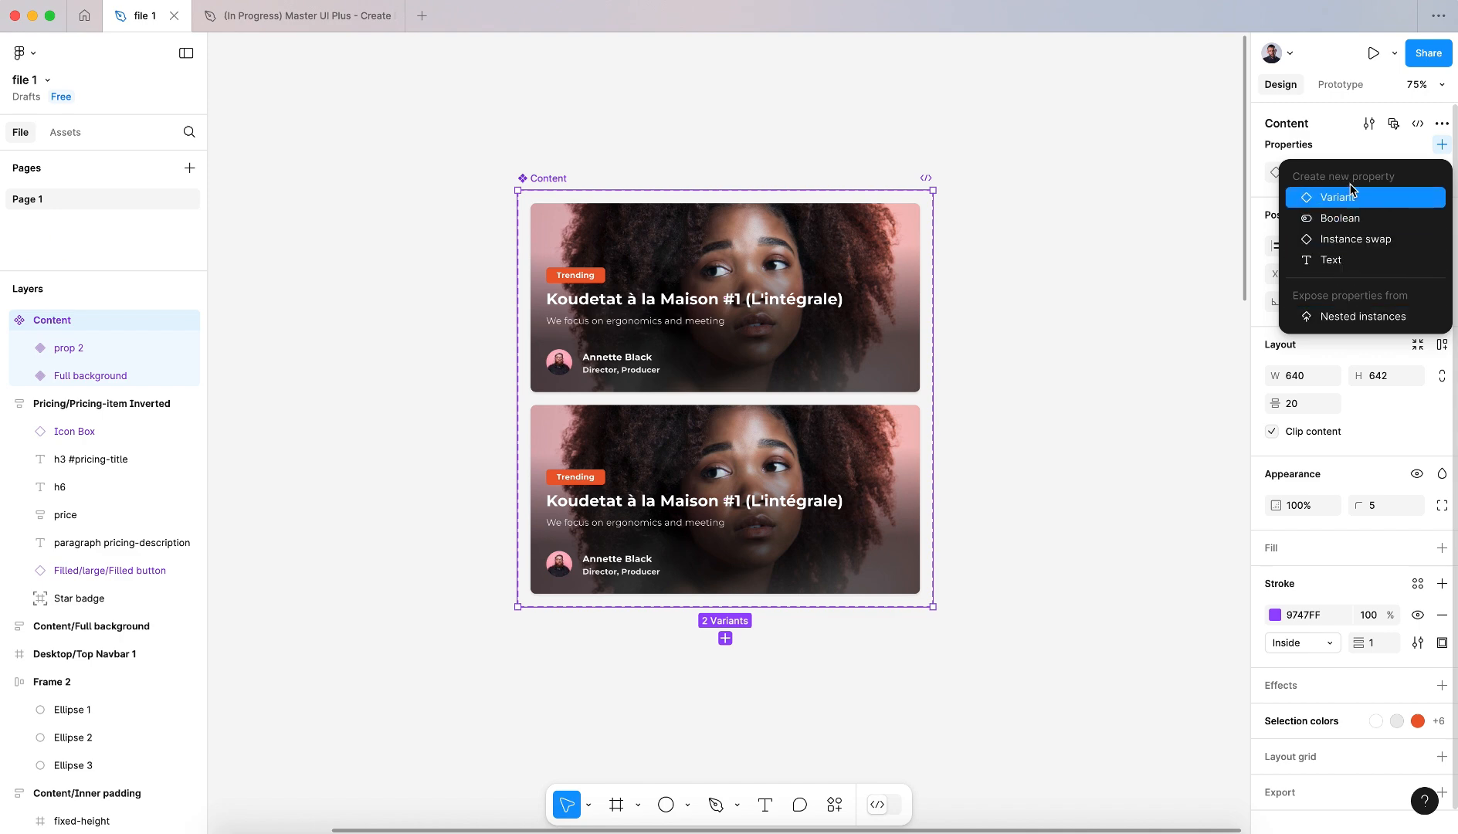
{"action": "left_click", "coordinate": [1337, 197]}
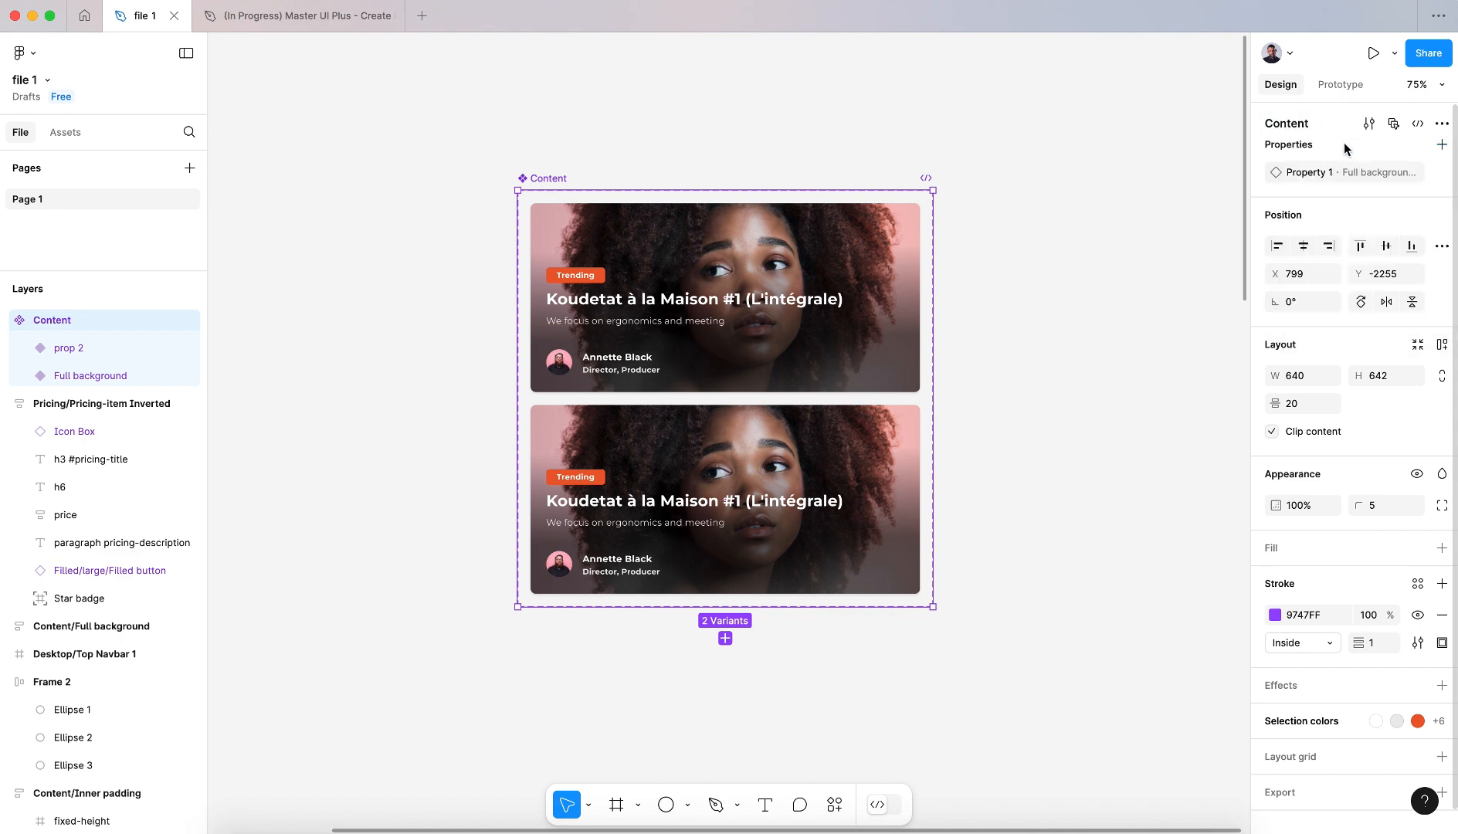
{"action": "left_click", "coordinate": [1392, 123]}
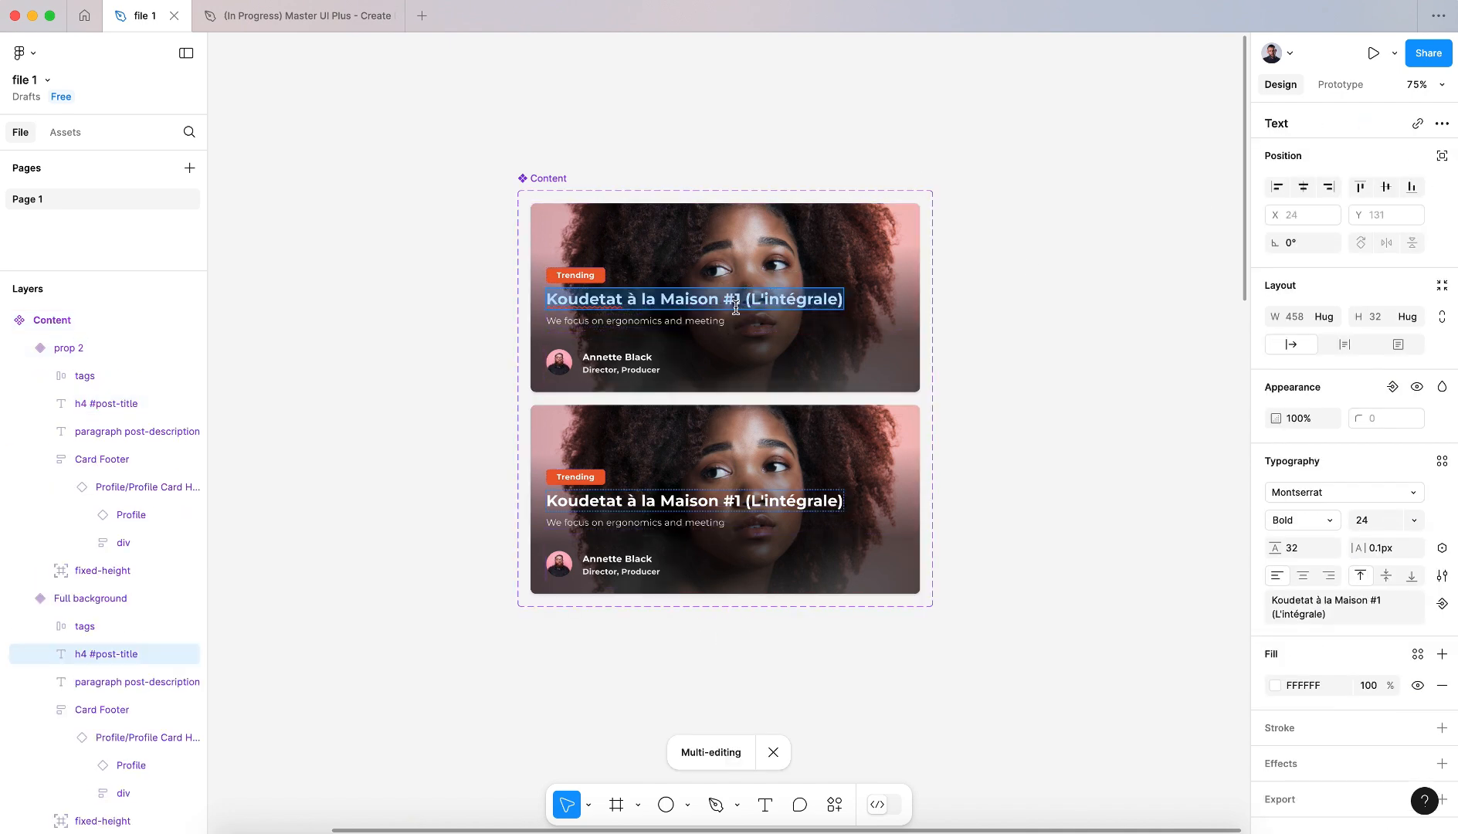
Type 'change text' over both variants' h4 #post-title headings.
{"action": "type", "text": "change text"}
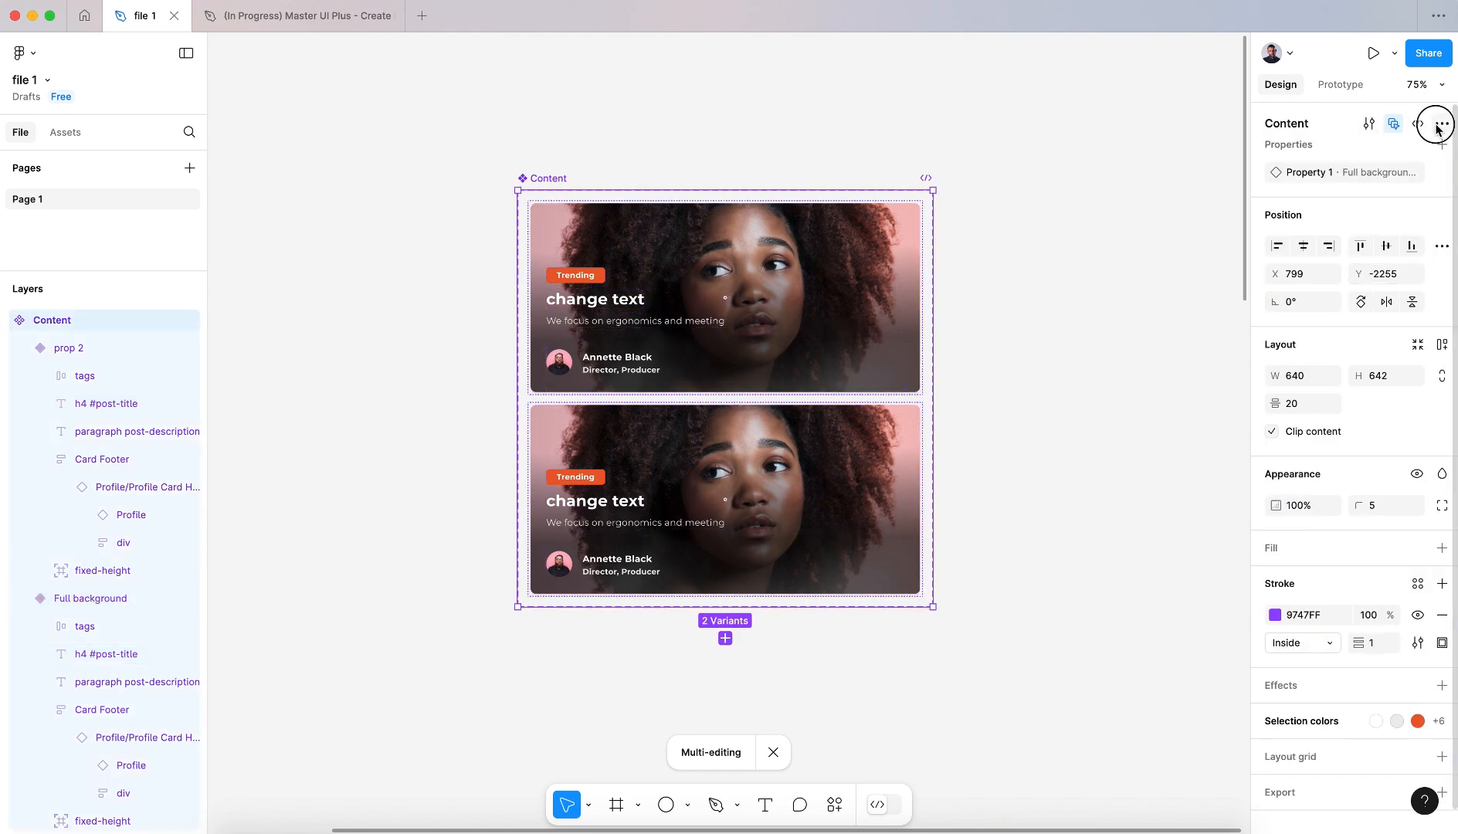
Add a third card variant from the component set's more-actions menu.
{"action": "left_click", "coordinate": [1440, 123]}
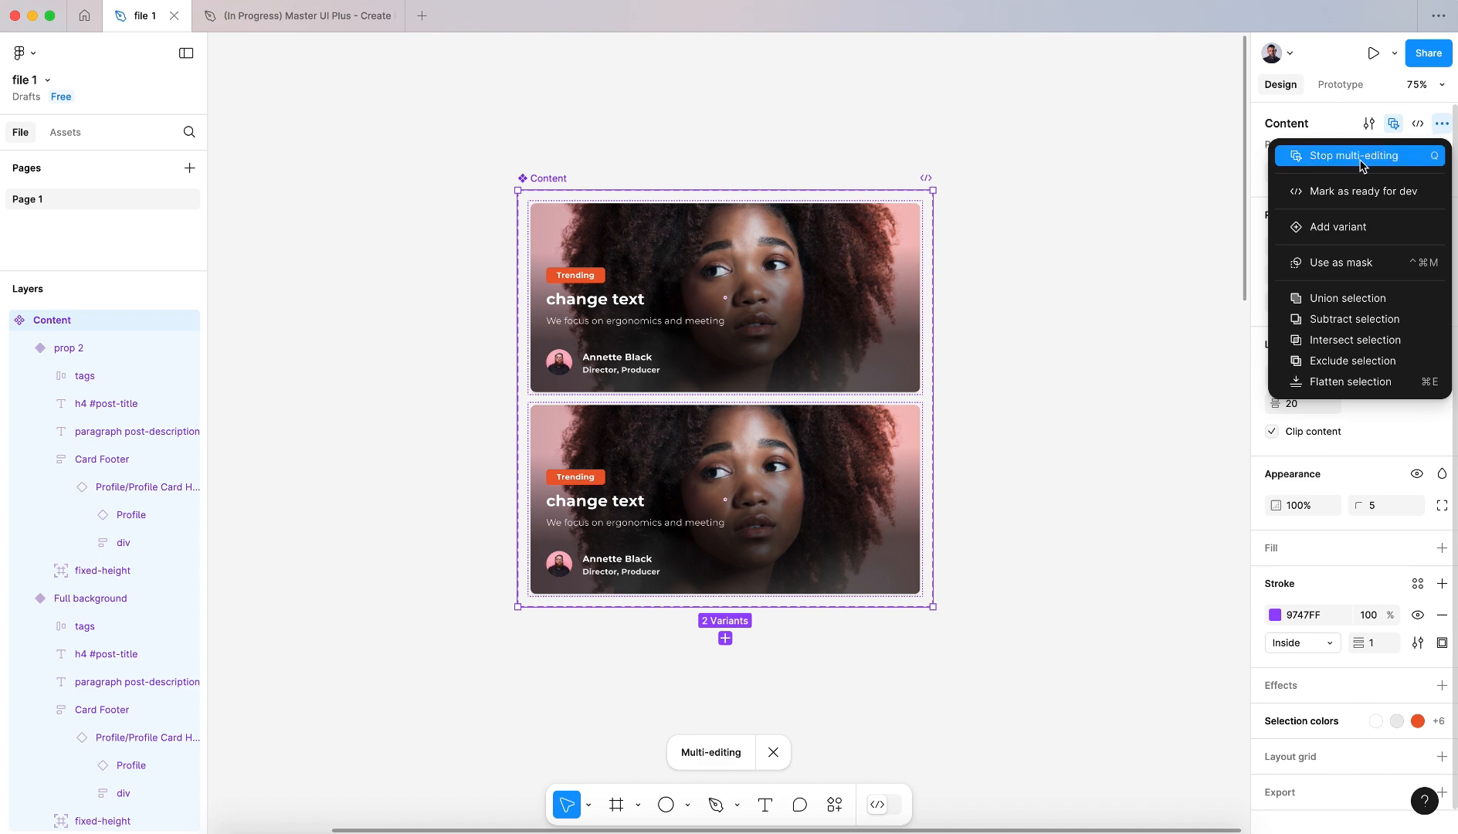
{"action": "mouse_move", "coordinate": [1361, 191]}
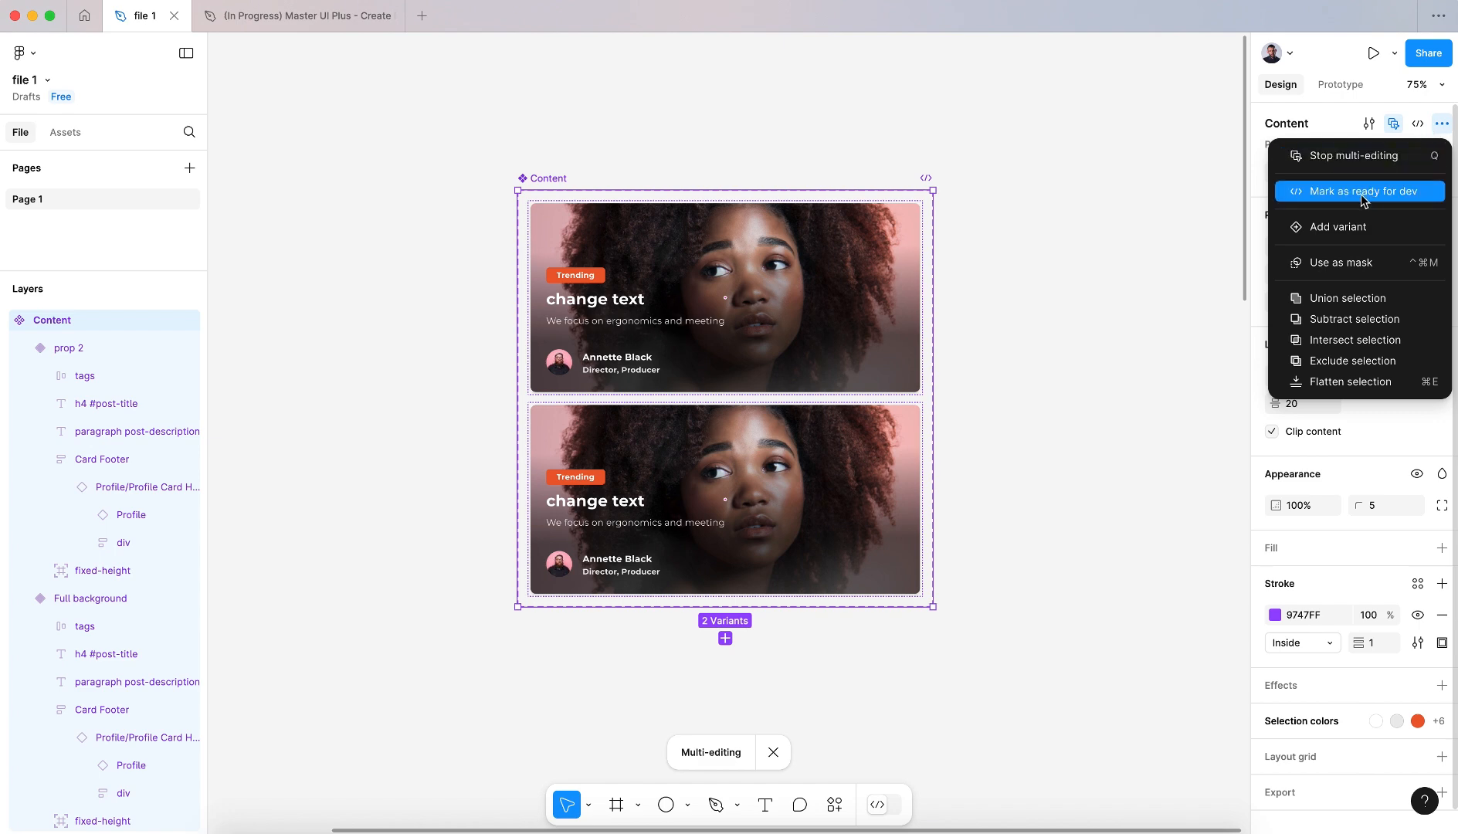
{"action": "mouse_move", "coordinate": [1340, 227]}
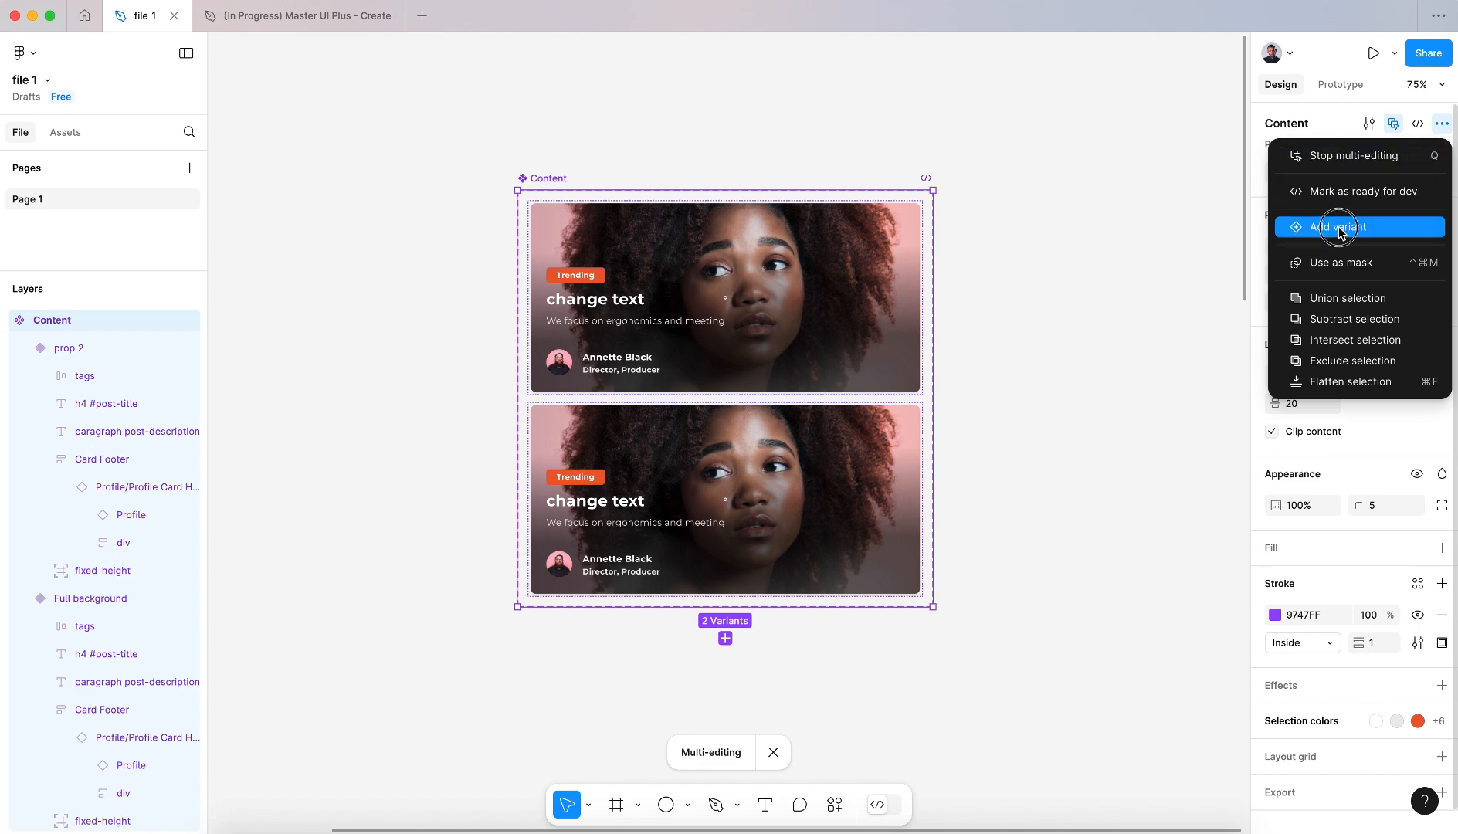
{"action": "left_click", "coordinate": [1339, 227]}
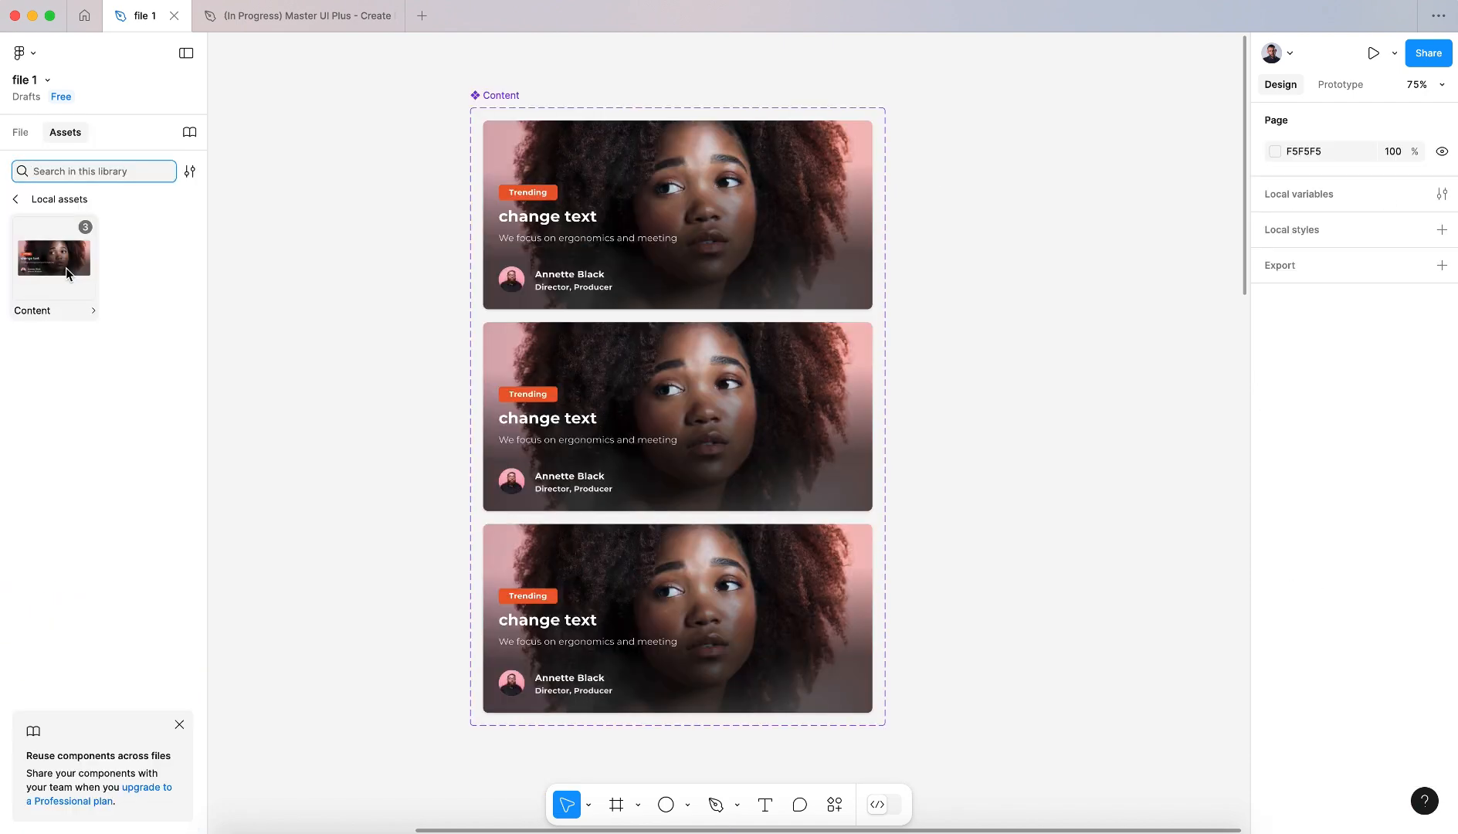